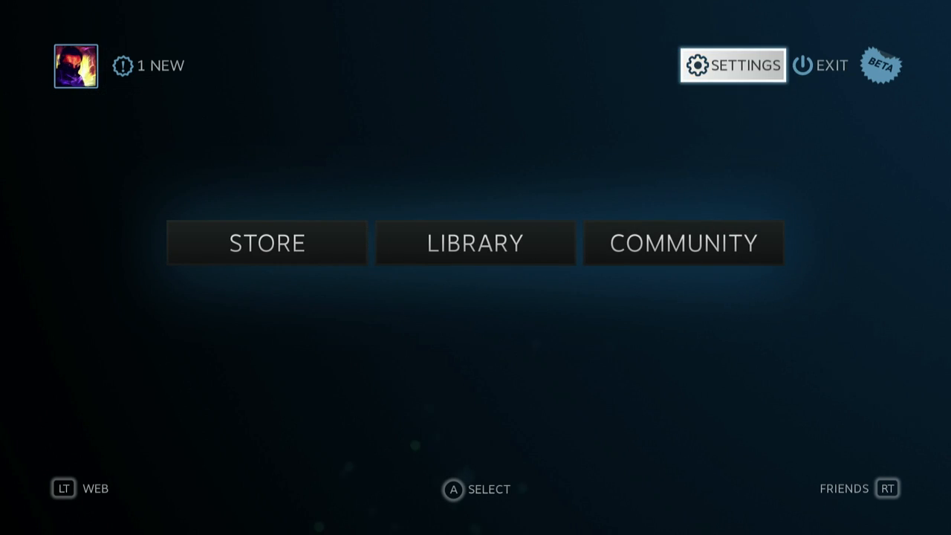
# - Exit Big Picture through the exit menu's Return to Desktop option
pyautogui.click(819, 65)
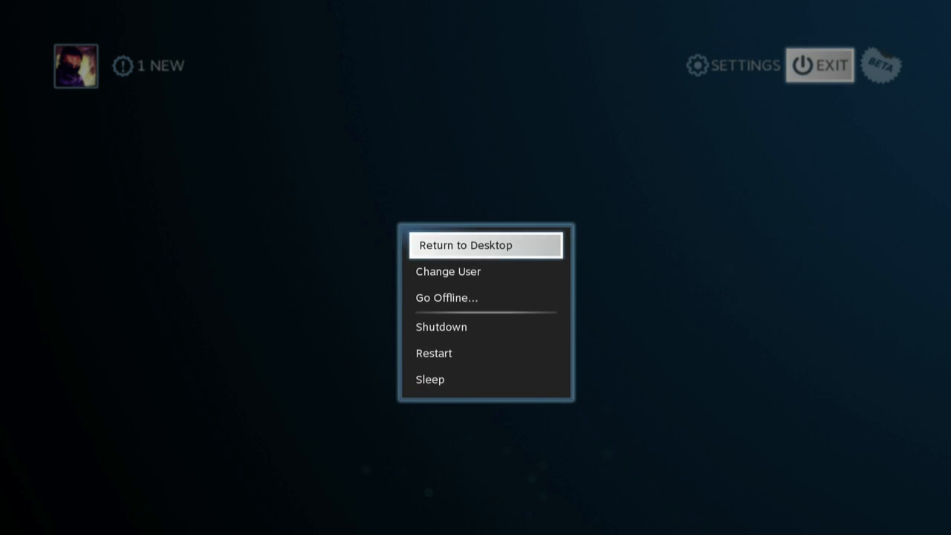
pyautogui.click(466, 245)
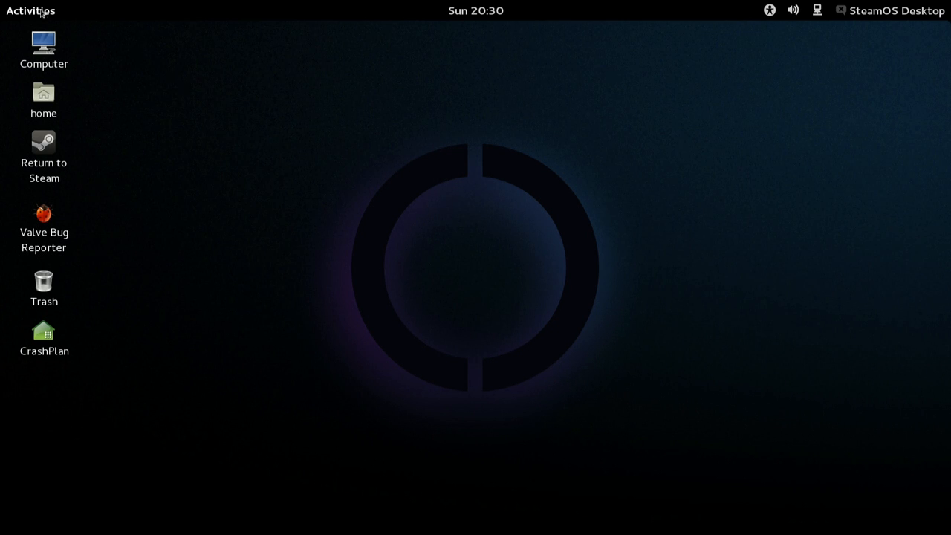
# - Open Iceweasel and go to bit.ly/1hD3DV, the Pastebin of Plex install commands
pyautogui.click(31, 11)
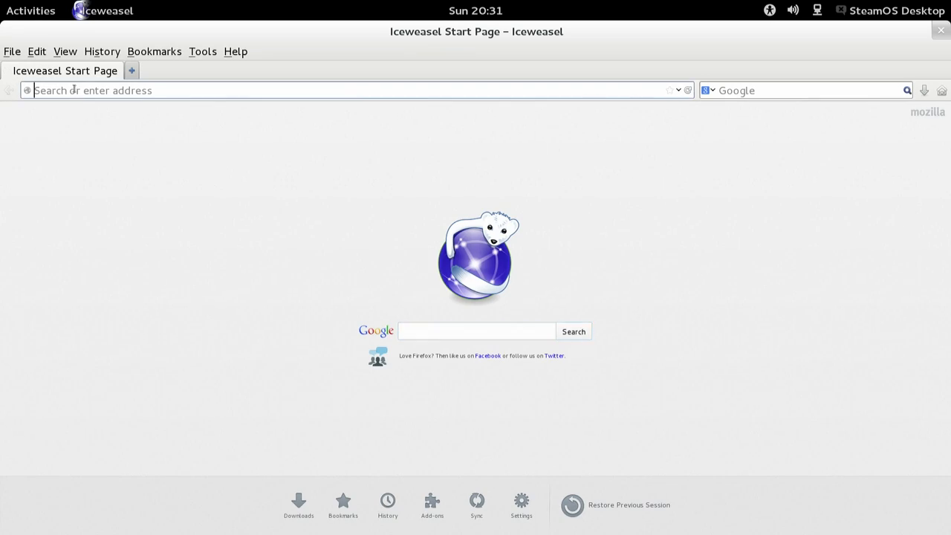
pyautogui.write('bit.ly/')
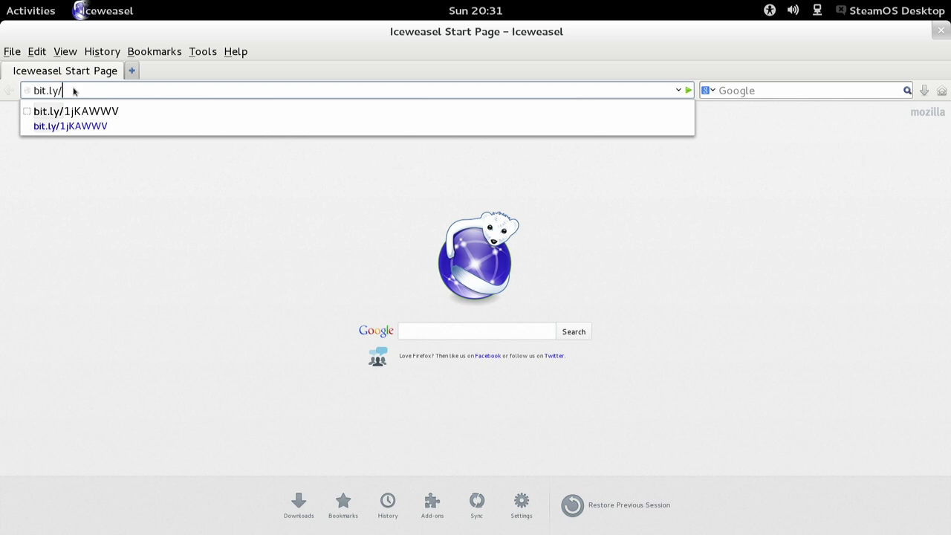
pyautogui.write('1h')
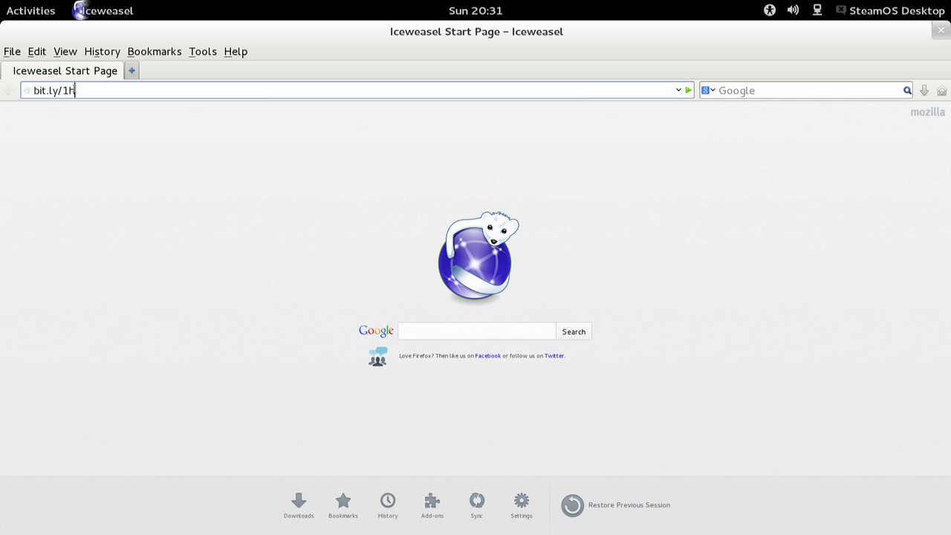
pyautogui.write('D3')
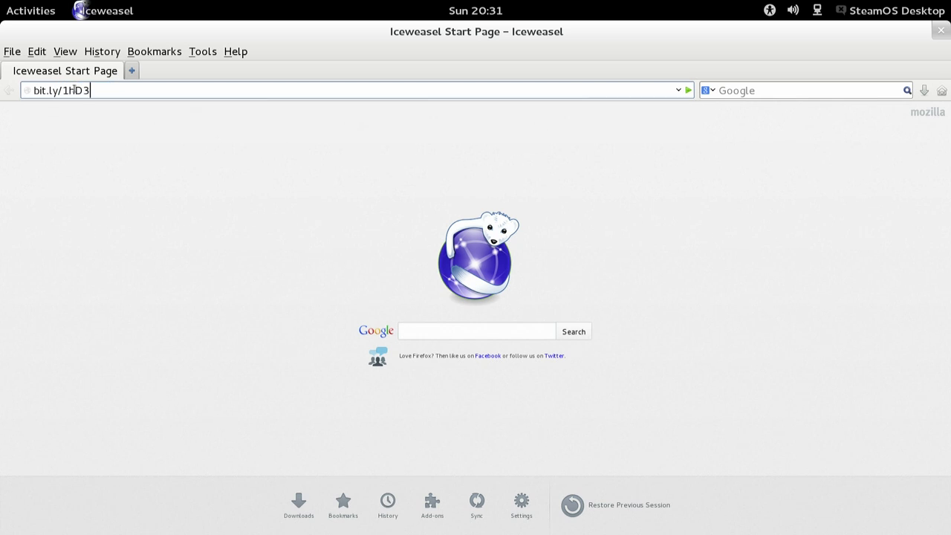
pyautogui.write('DV')
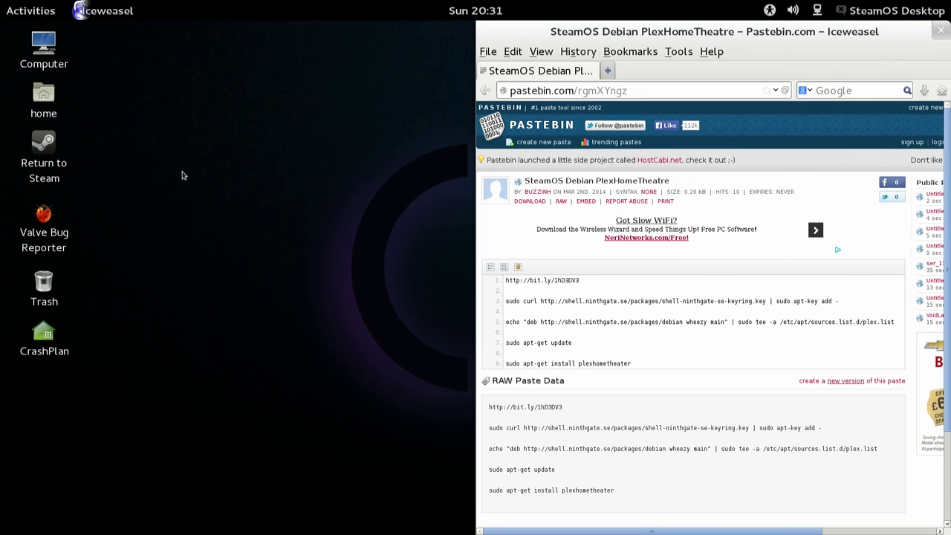
# - In a new Terminal, run the ninthgate apt-key command, plex.list tee command and apt-get update
pyautogui.click(30, 10)
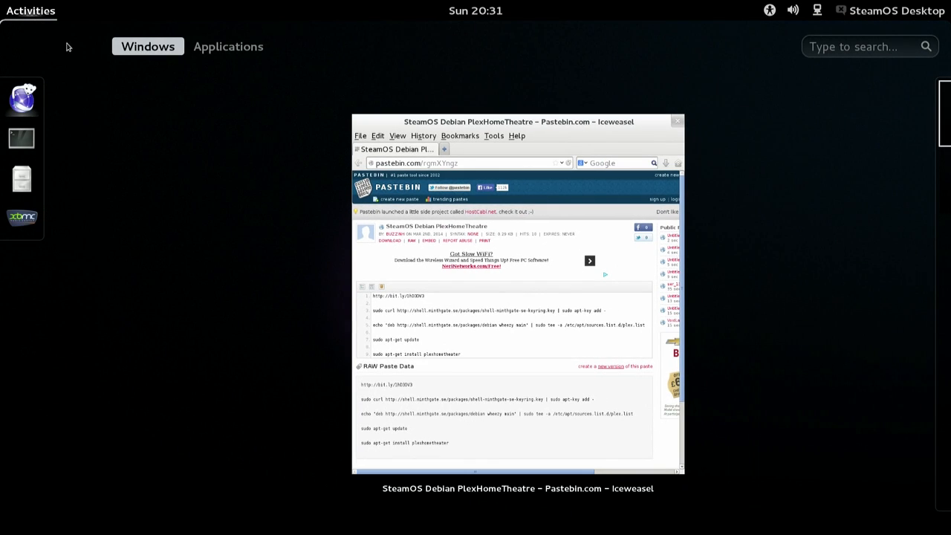
pyautogui.click(228, 46)
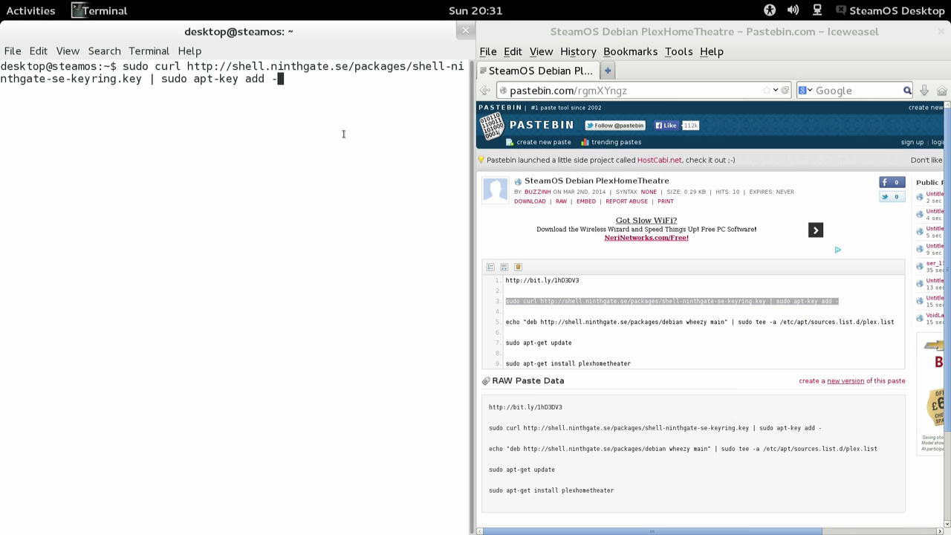
pyautogui.press('Return')
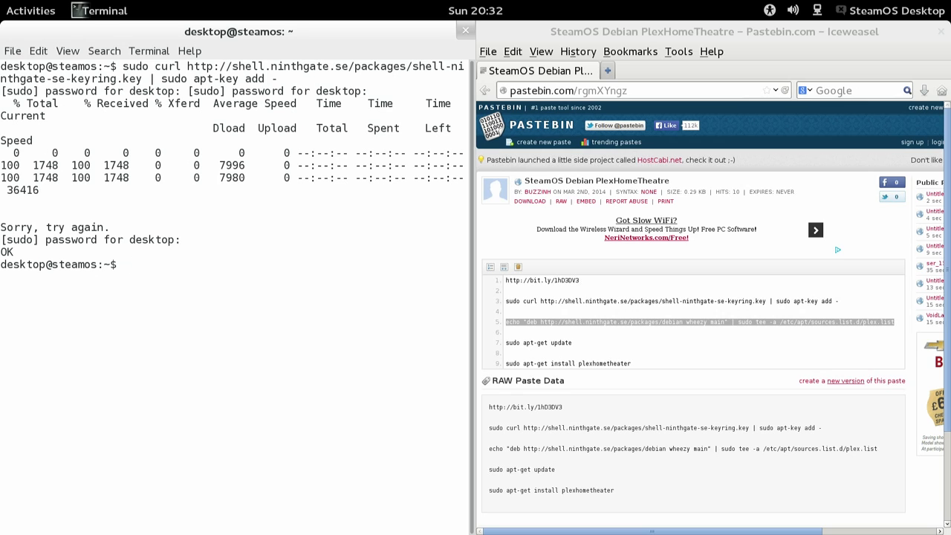
pyautogui.write('sudo curl http://shell.ninthgate.se/packages/shell-ninthgate-se-keyring.key | sudo apt-key add -')
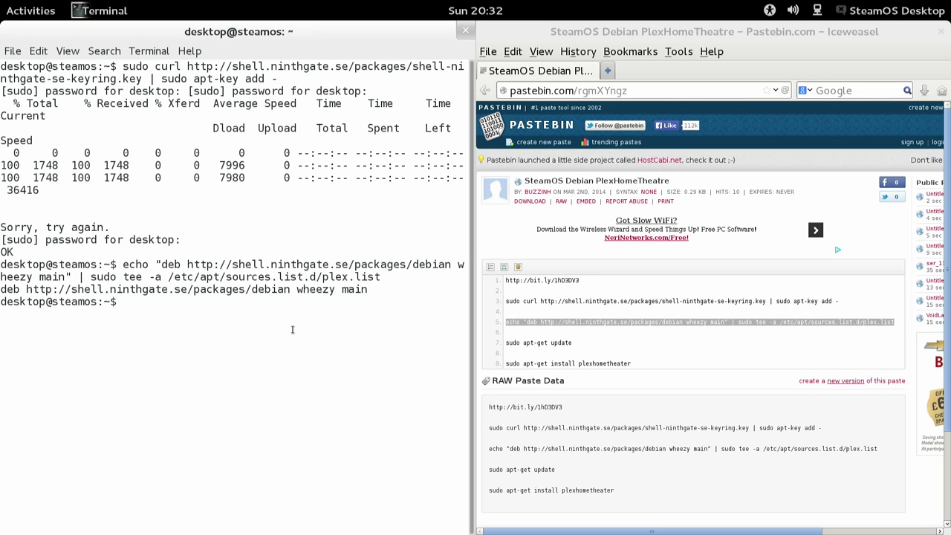
pyautogui.write('sudo apt-get')
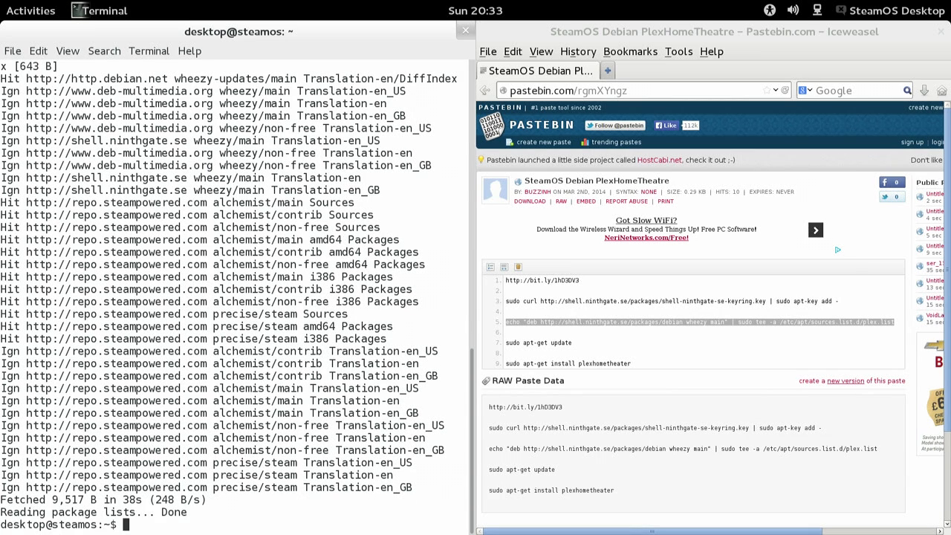
pyautogui.moveTo(666, 371)
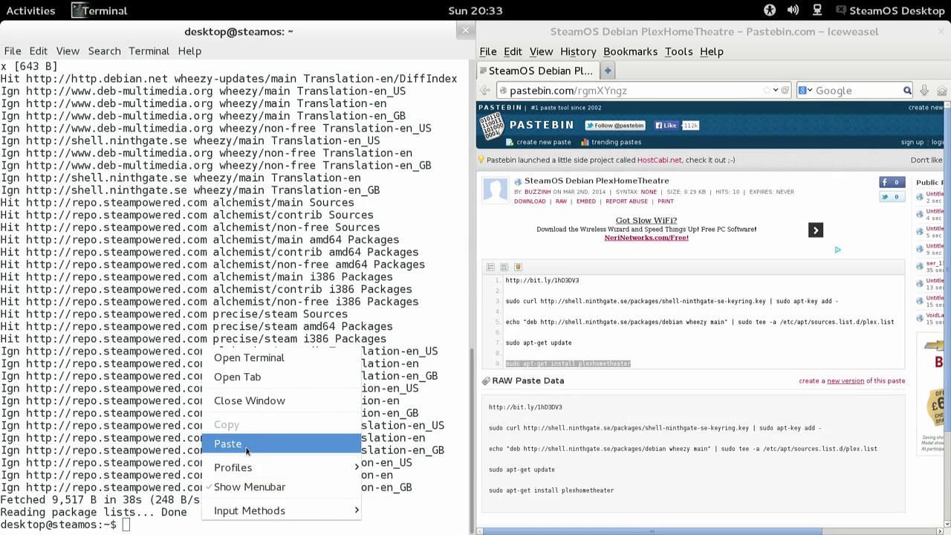
# - Run sudo apt-get install plexhometheater, confirm with y, then exit the terminal
pyautogui.click(227, 443)
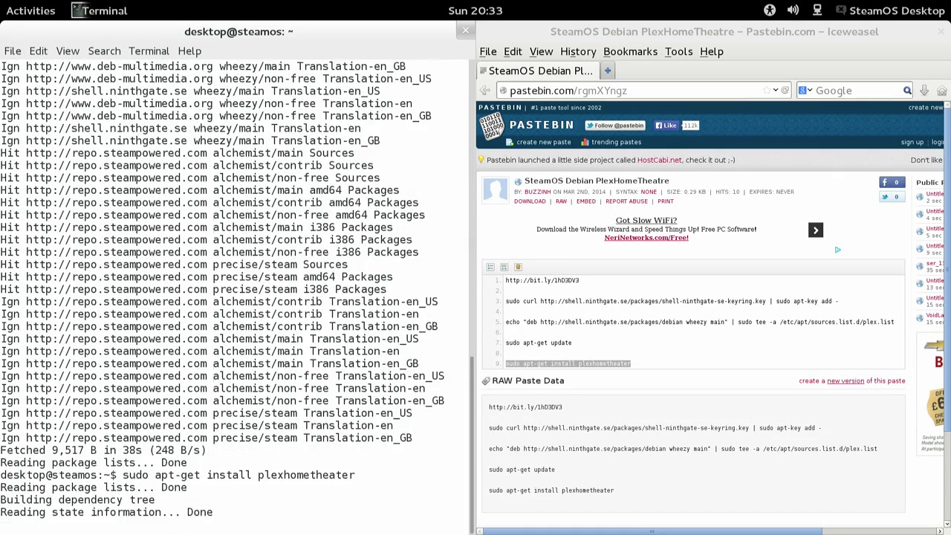
pyautogui.write('you want to continue [Y/n]? y')
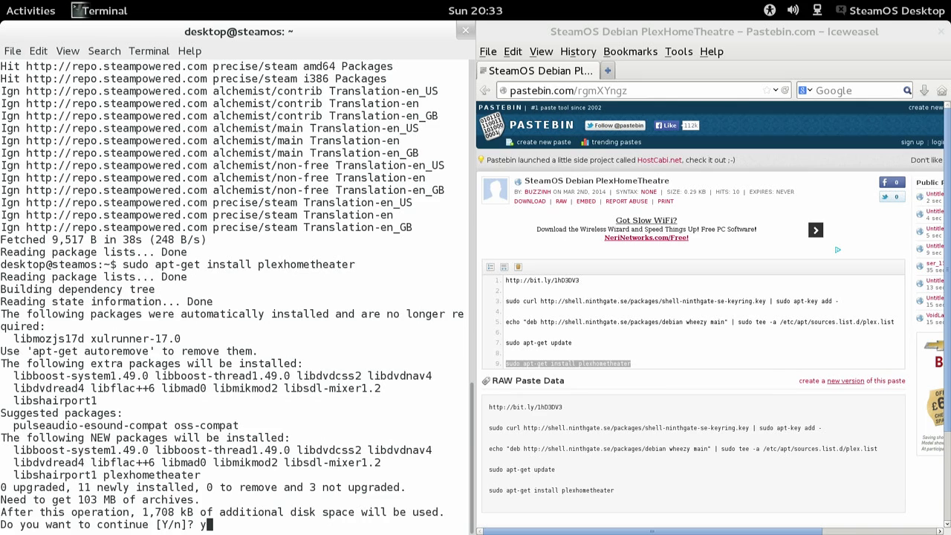
pyautogui.press('Return')
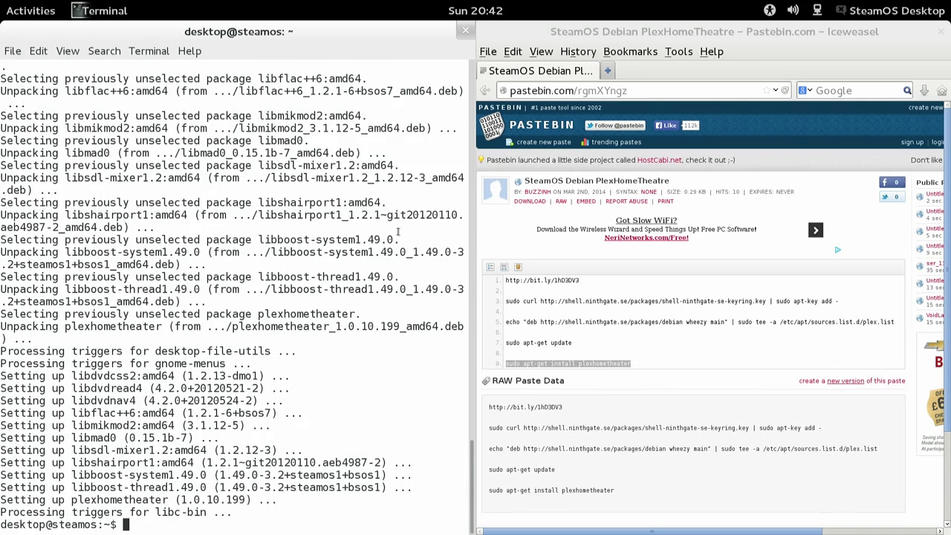
pyautogui.write('exit')
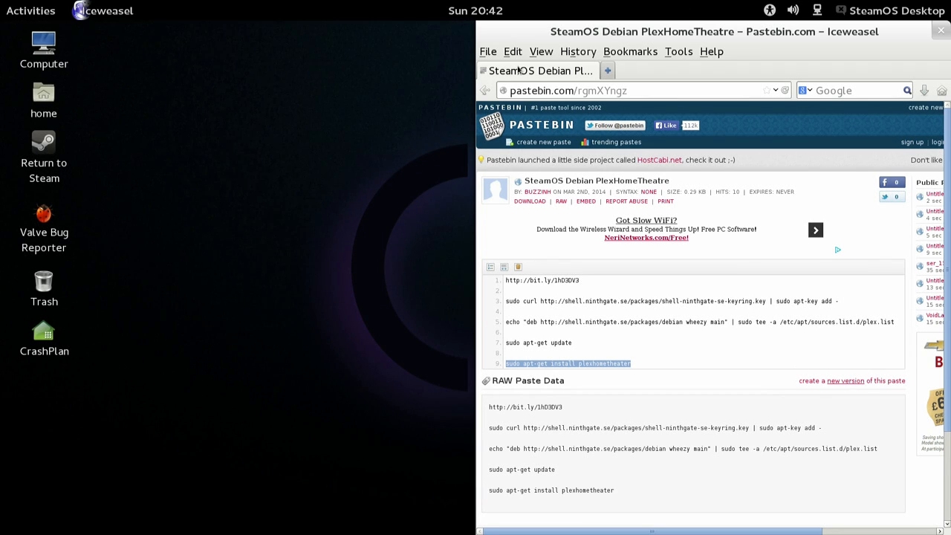
# - Close Iceweasel and show the Activities applications grid containing Plex Home Theater
pyautogui.click(940, 30)
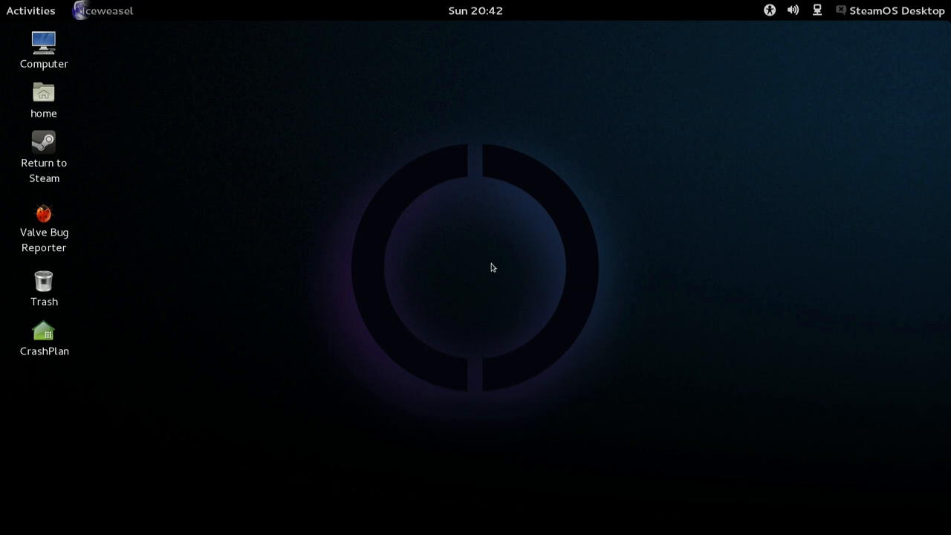
pyautogui.click(30, 11)
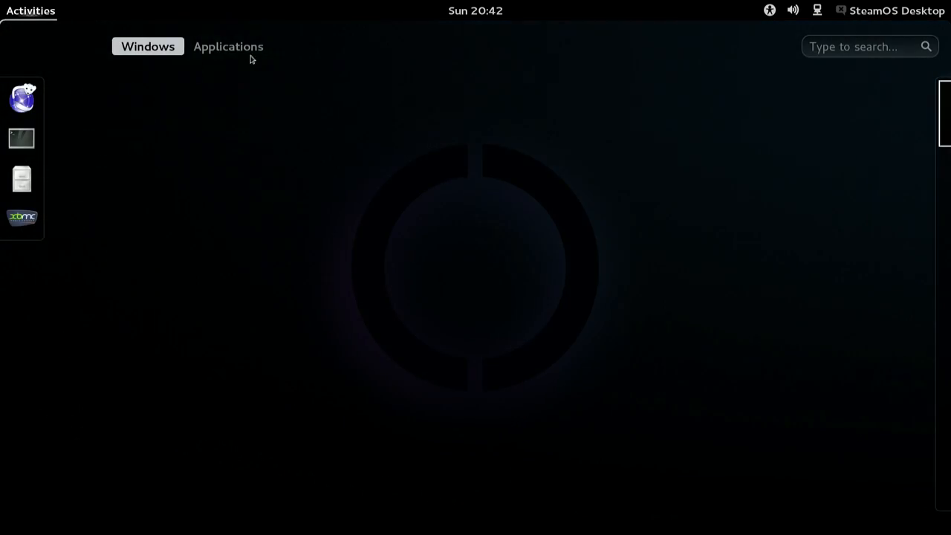
pyautogui.click(228, 46)
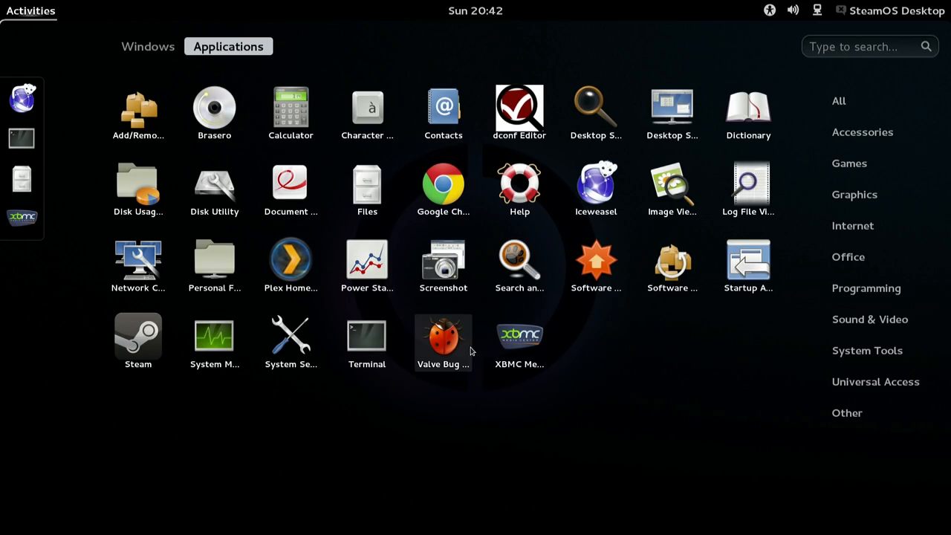
pyautogui.moveTo(291, 260)
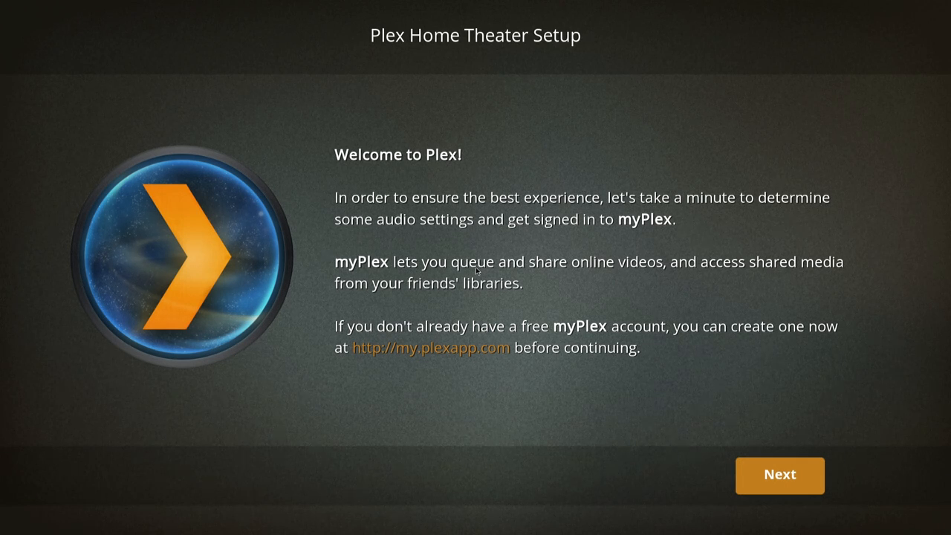
# - Get past the Plex welcome screen and acknowledge the myPlex sign-in
pyautogui.click(779, 475)
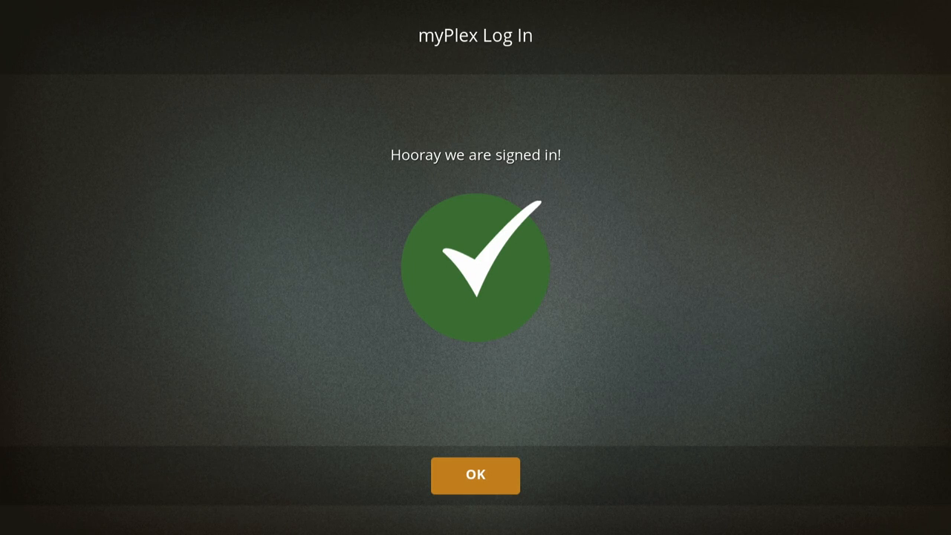
pyautogui.click(475, 475)
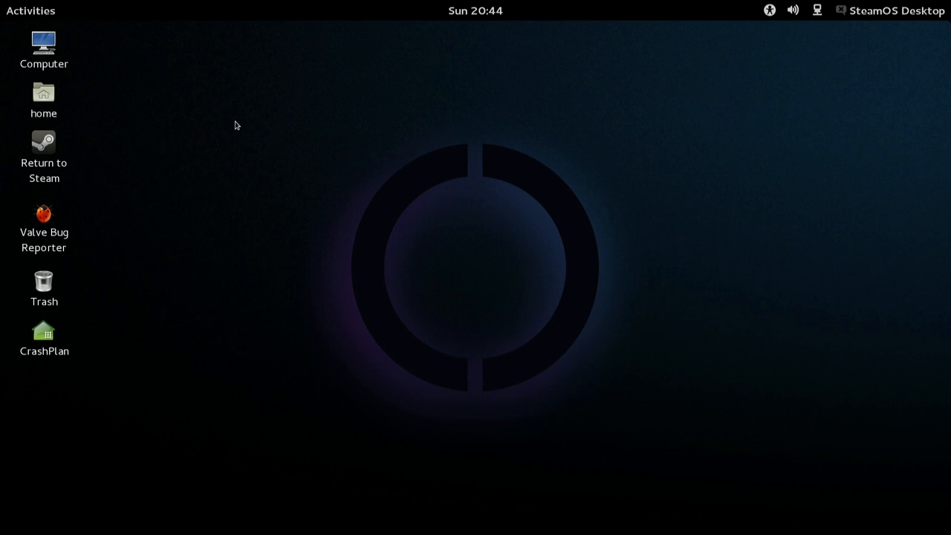
# - Drag Plex Home Theater from the applications grid into the left dash
pyautogui.click(31, 11)
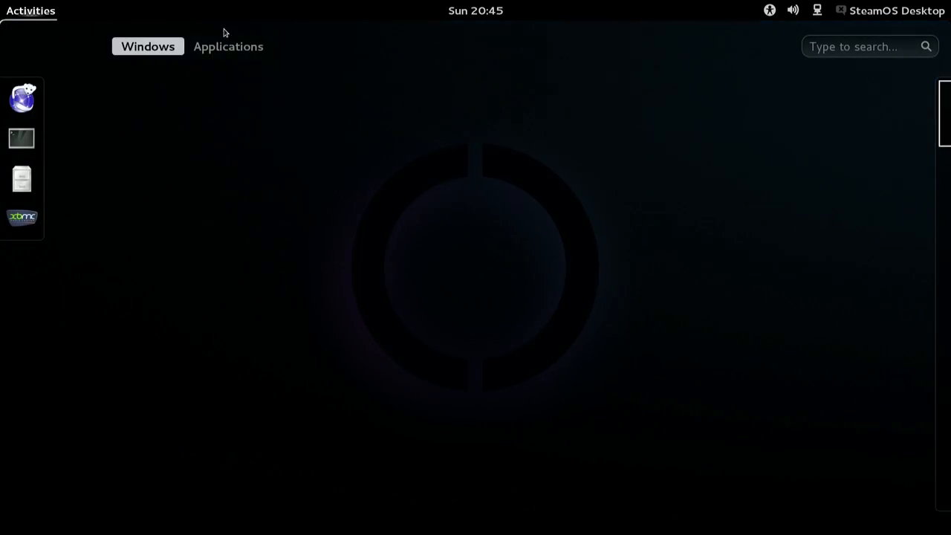
pyautogui.click(228, 46)
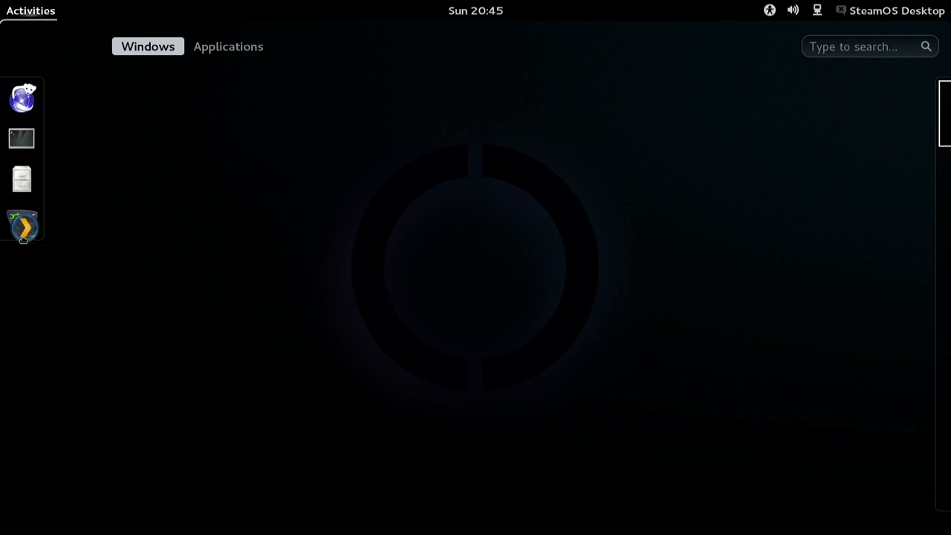
pyautogui.click(21, 225)
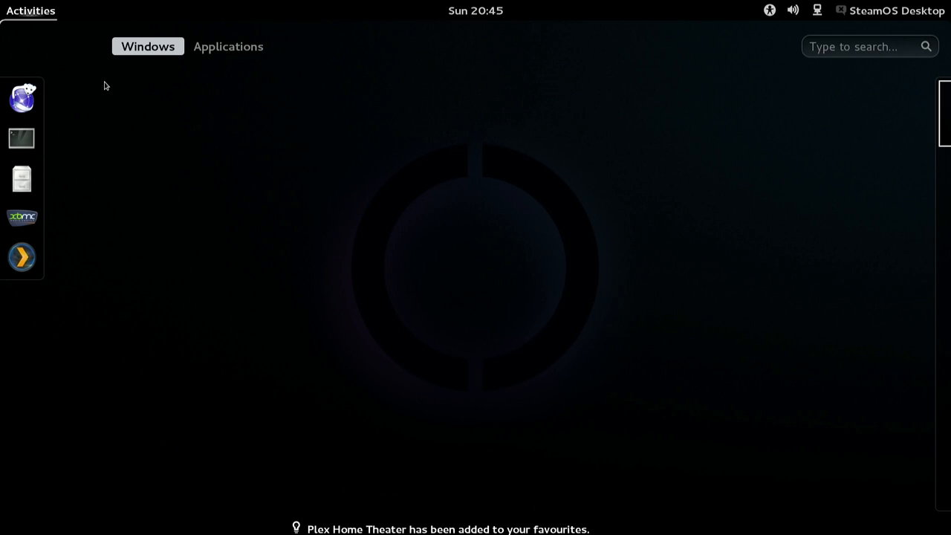
# - Log out of the SteamOS Desktop session from the top-bar menu and confirm
pyautogui.click(896, 10)
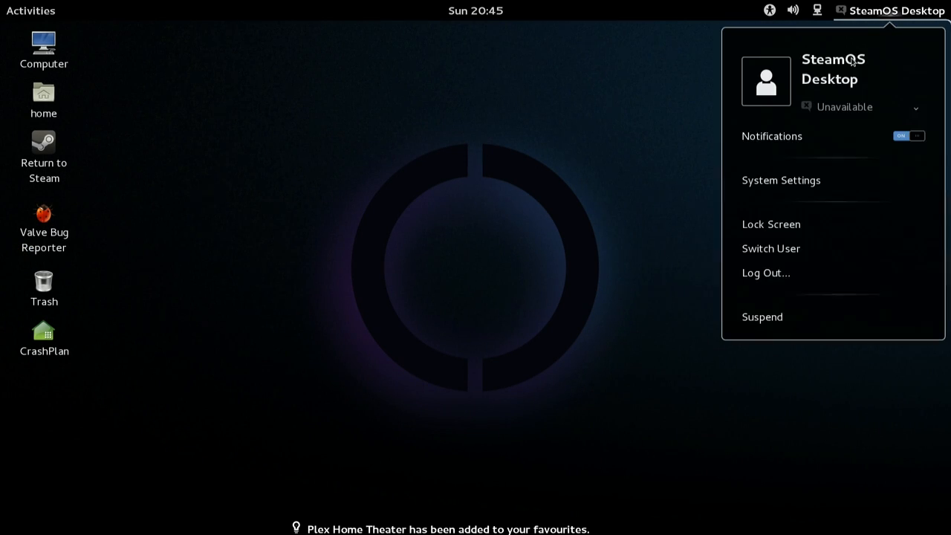
pyautogui.click(765, 273)
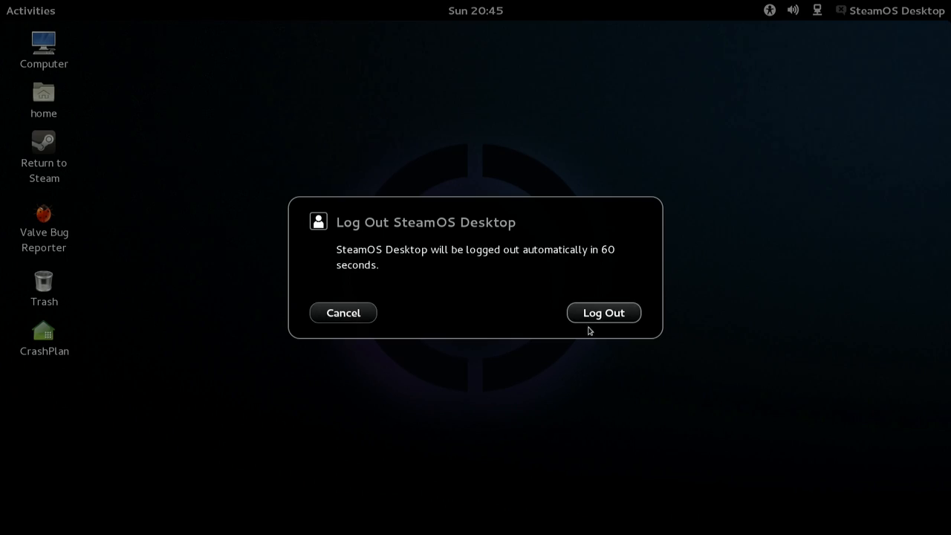
pyautogui.click(604, 312)
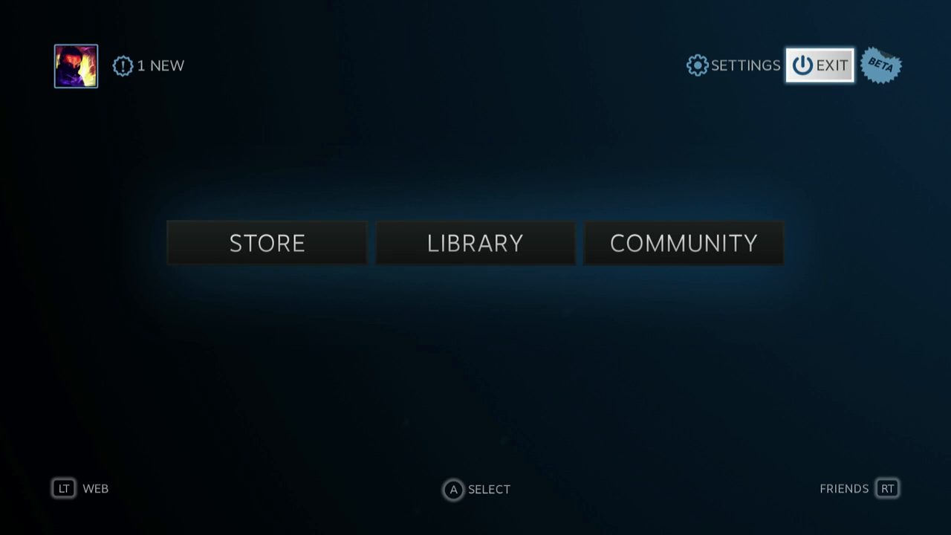